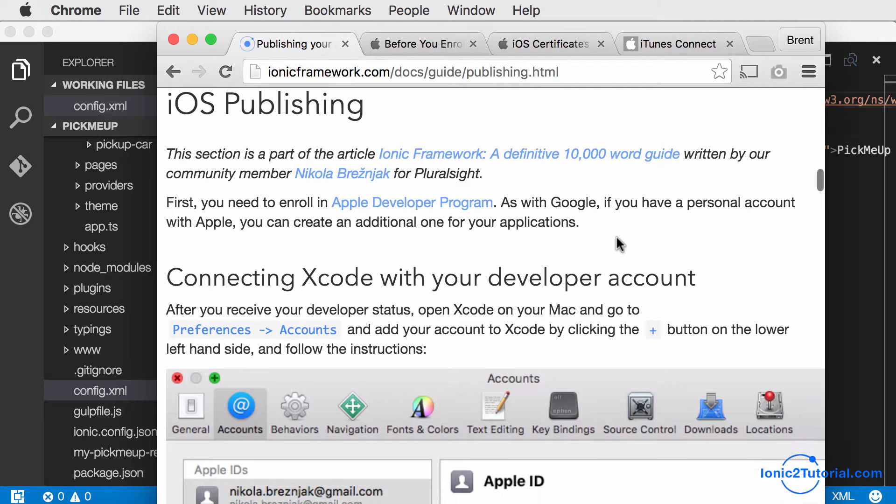
Review the Ionic publishing guide and the Apple Developer Program enrollment page.
{"action": "scroll", "scroll_direction": "down", "scroll_amount": 3}
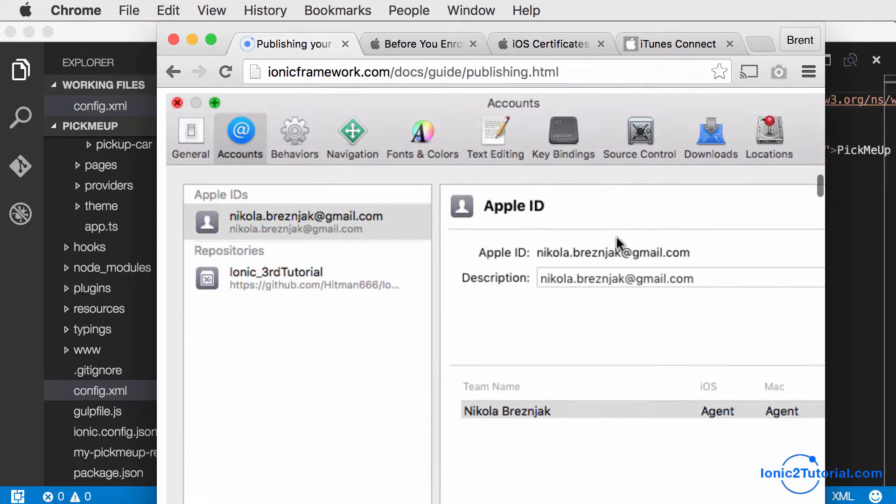
{"action": "scroll", "scroll_direction": "down", "scroll_amount": 3}
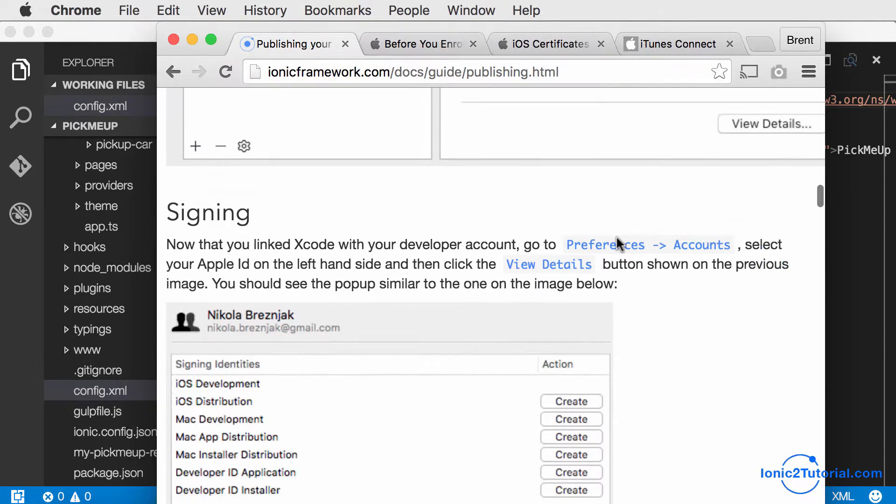
{"action": "scroll", "scroll_direction": "down", "scroll_amount": 3}
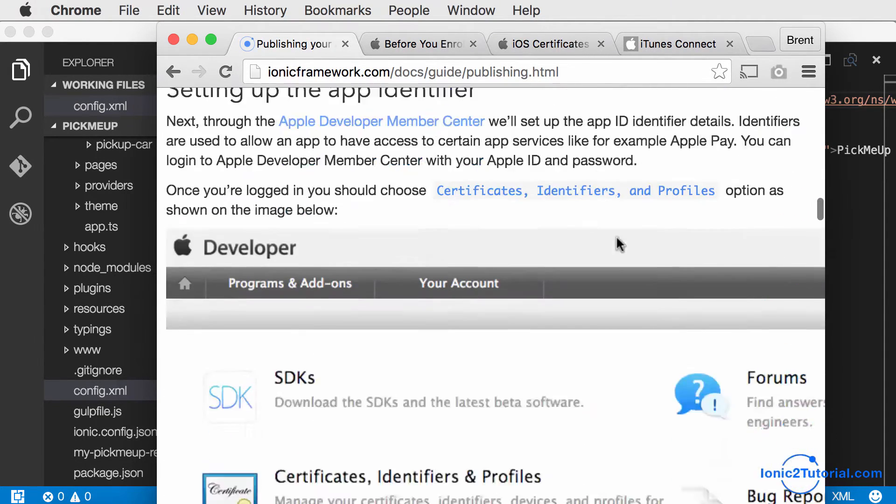
{"action": "scroll", "scroll_direction": "down", "scroll_amount": 3}
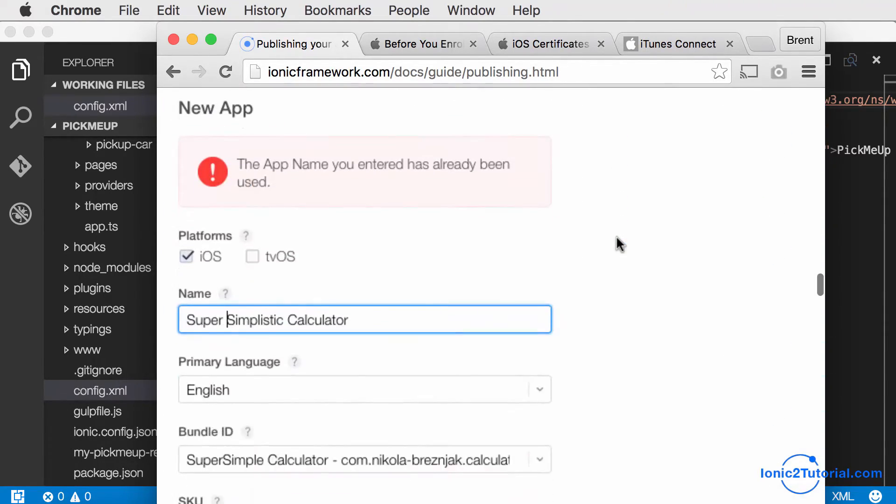
{"action": "scroll", "scroll_direction": "down", "scroll_amount": 3}
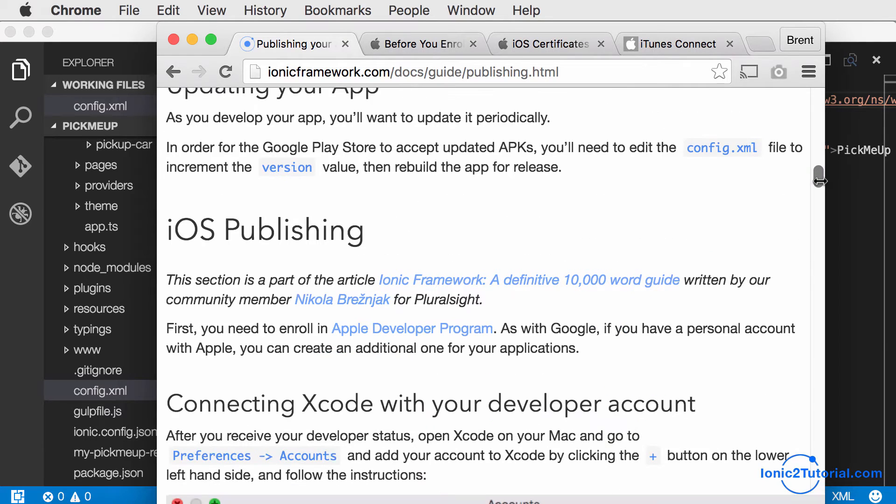
{"action": "scroll", "scroll_direction": "down", "scroll_amount": 3}
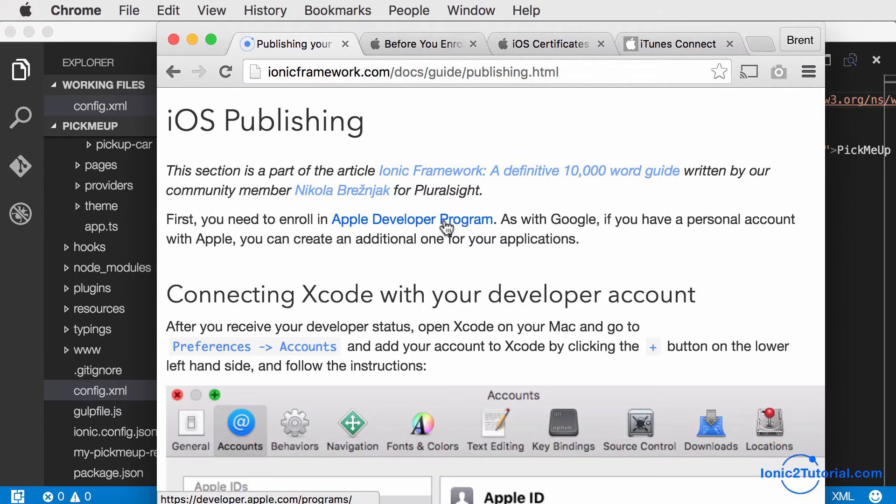
{"action": "left_click", "coordinate": [422, 44]}
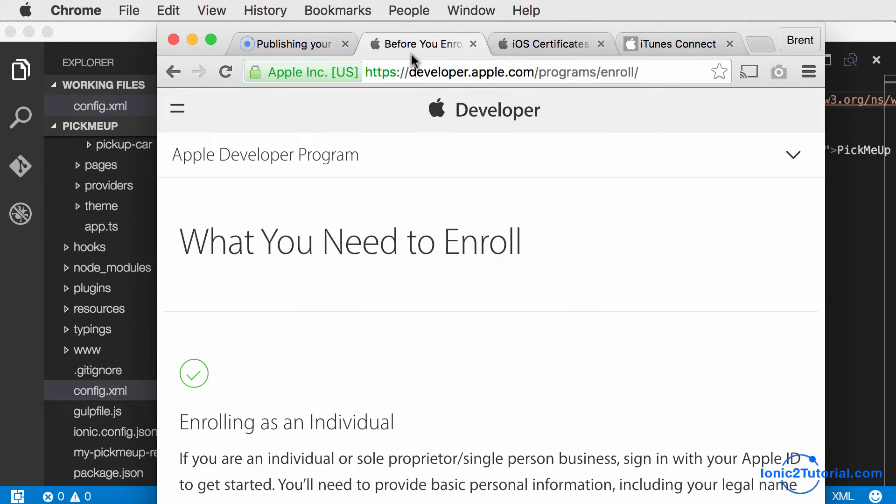
{"action": "scroll", "scroll_direction": "down", "scroll_amount": 3}
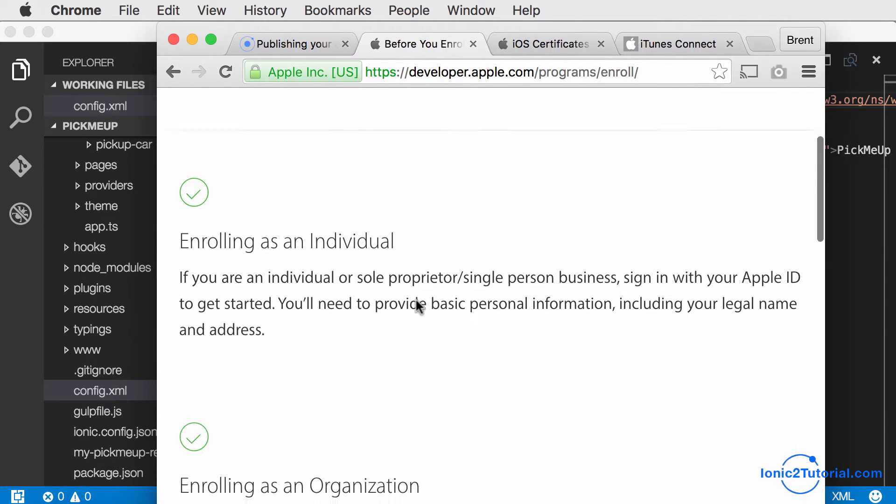
{"action": "scroll", "scroll_direction": "down", "scroll_amount": 3}
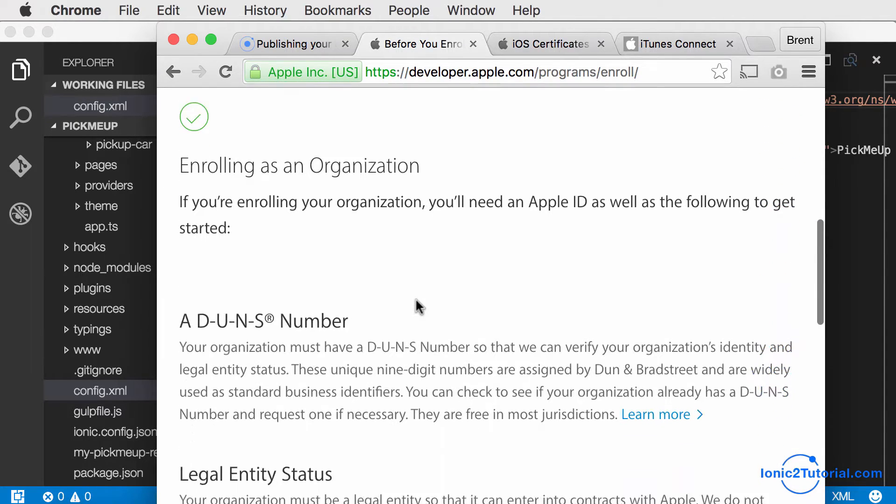
{"action": "scroll", "scroll_direction": "down", "scroll_amount": 3}
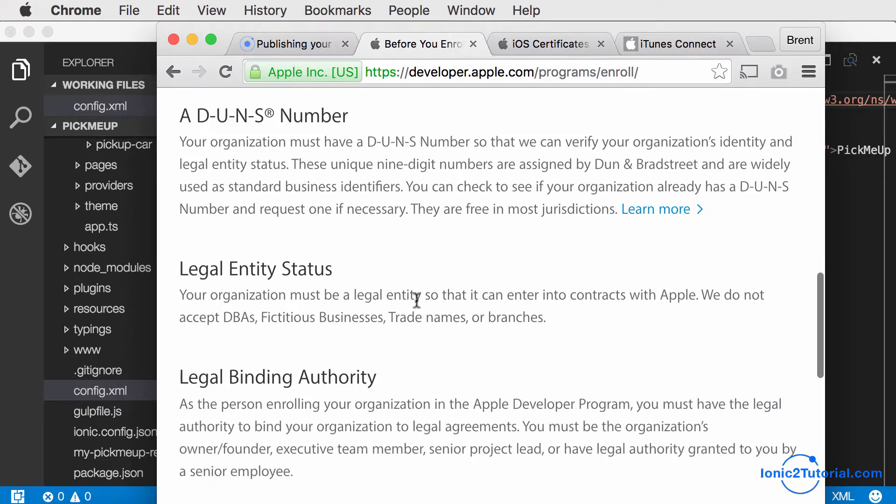
{"action": "left_click", "coordinate": [293, 44]}
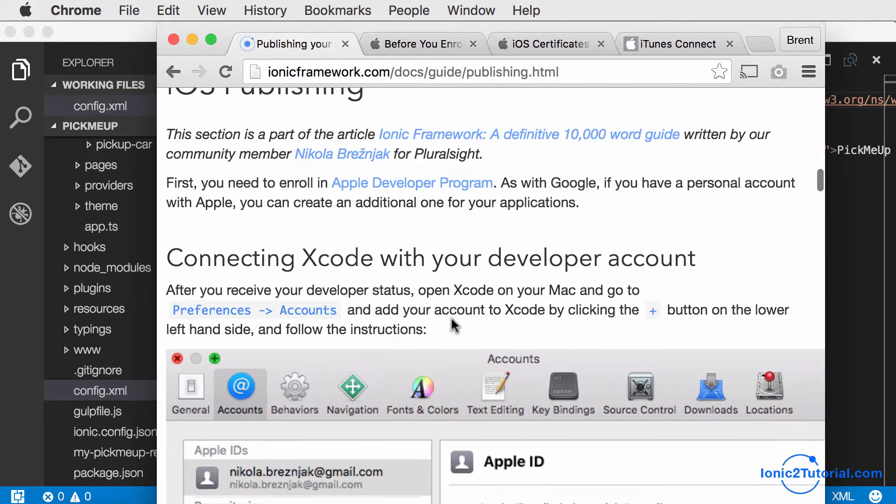
{"action": "scroll", "scroll_direction": "down", "scroll_amount": 3}
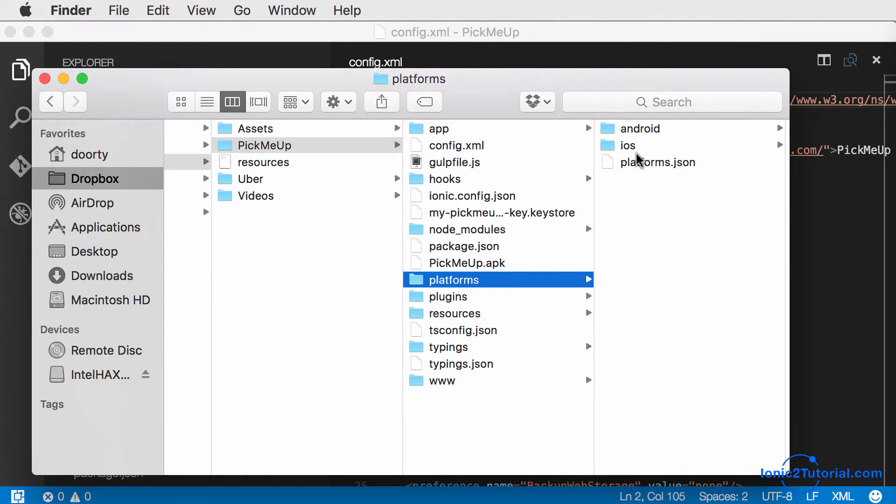
Open PickMeUp.xcodeproj from the app's platforms/ios folder in Xcode.
{"action": "left_click", "coordinate": [628, 145]}
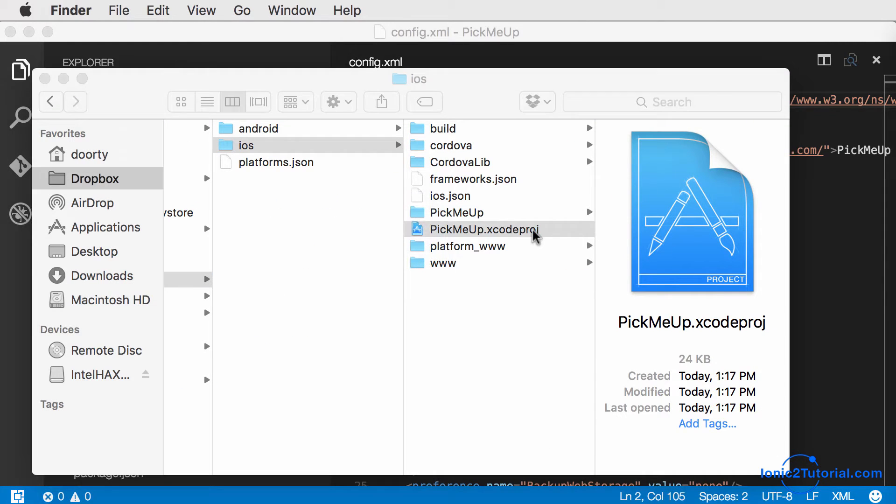
{"action": "double_click", "coordinate": [484, 230]}
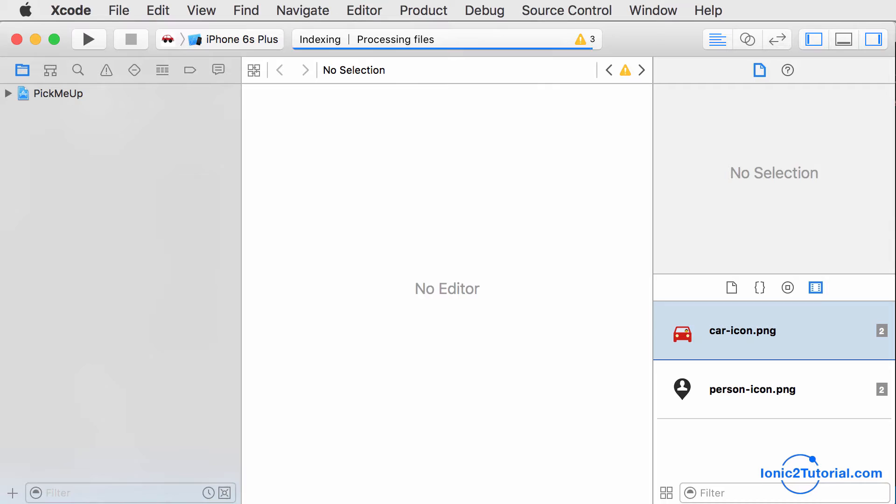
Open Xcode's Accounts preferences listing Apple IDs and repositories, cancelling the add-account sign-in.
{"action": "left_click", "coordinate": [70, 10]}
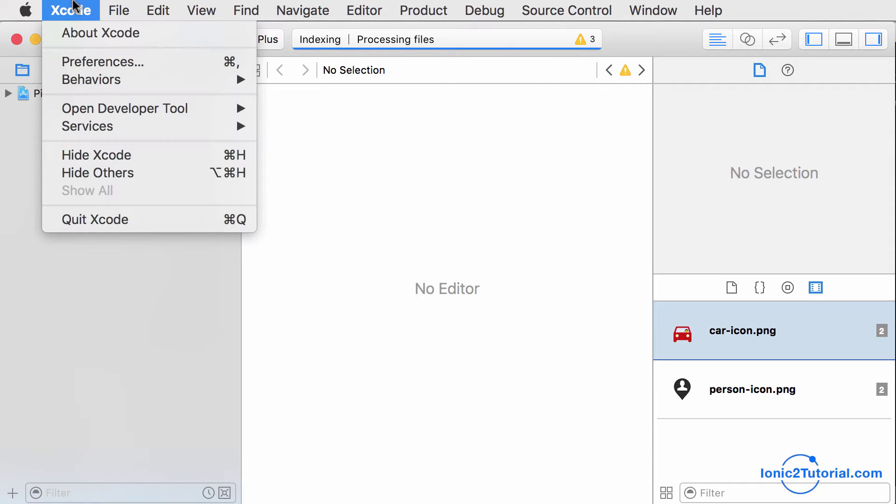
{"action": "left_click", "coordinate": [101, 61]}
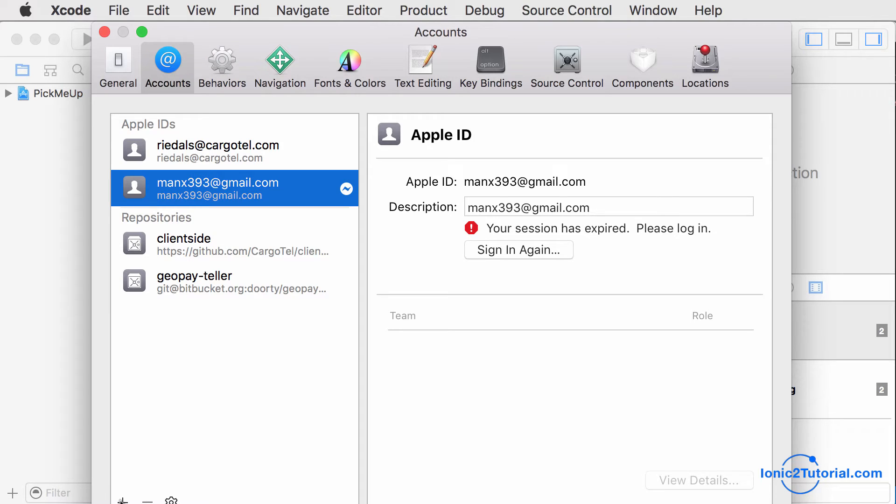
{"action": "mouse_move", "coordinate": [223, 439]}
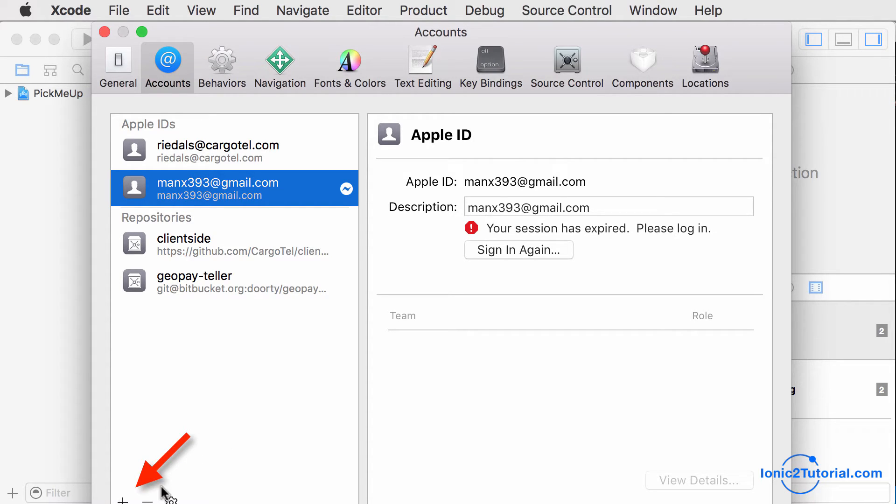
{"action": "mouse_move", "coordinate": [97, 470]}
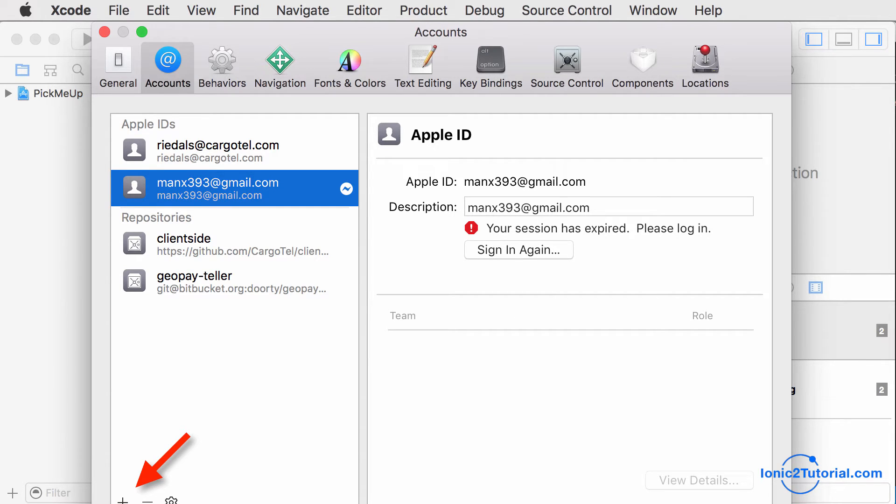
{"action": "left_click", "coordinate": [125, 501]}
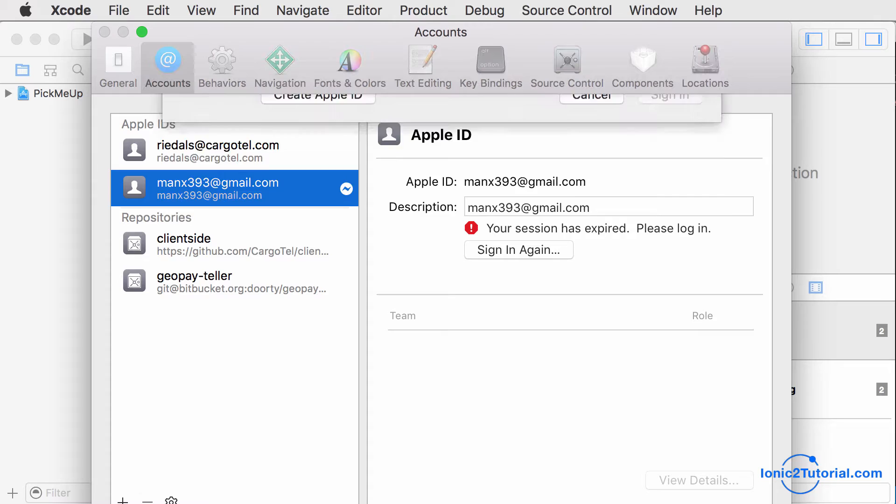
{"action": "left_click", "coordinate": [519, 249]}
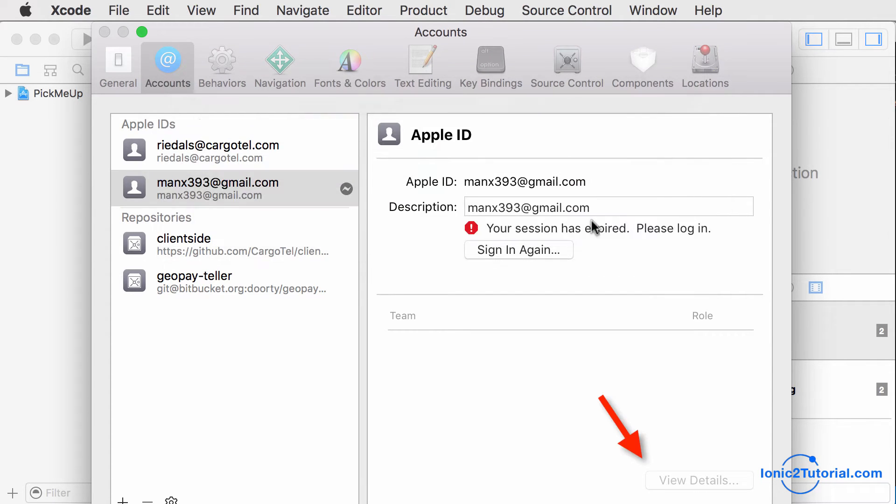
View the Apple ID's signing identities and provisioning profiles, selecting the iOS Development identity.
{"action": "left_click", "coordinate": [696, 480]}
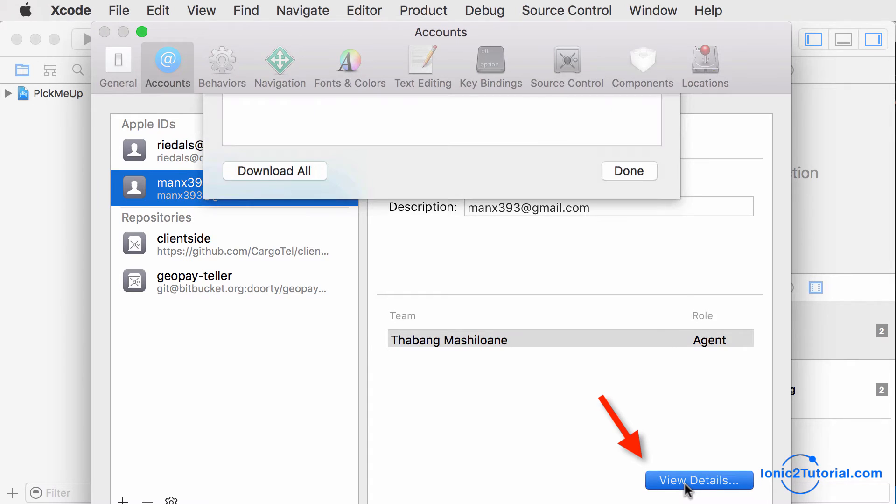
{"action": "left_click", "coordinate": [696, 481]}
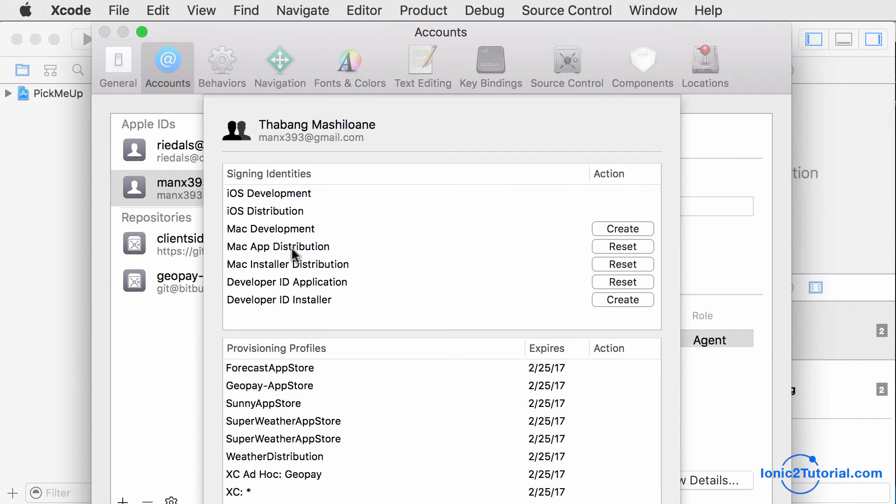
{"action": "left_click", "coordinate": [268, 193]}
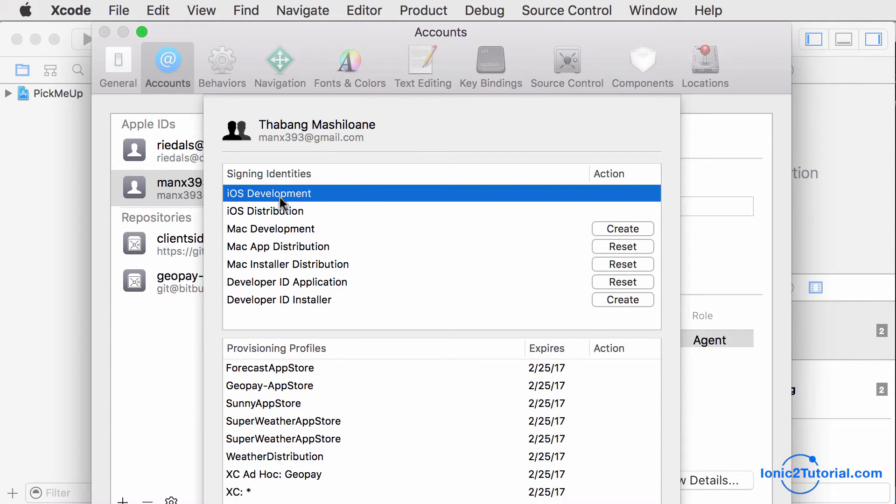
{"action": "left_click", "coordinate": [266, 211]}
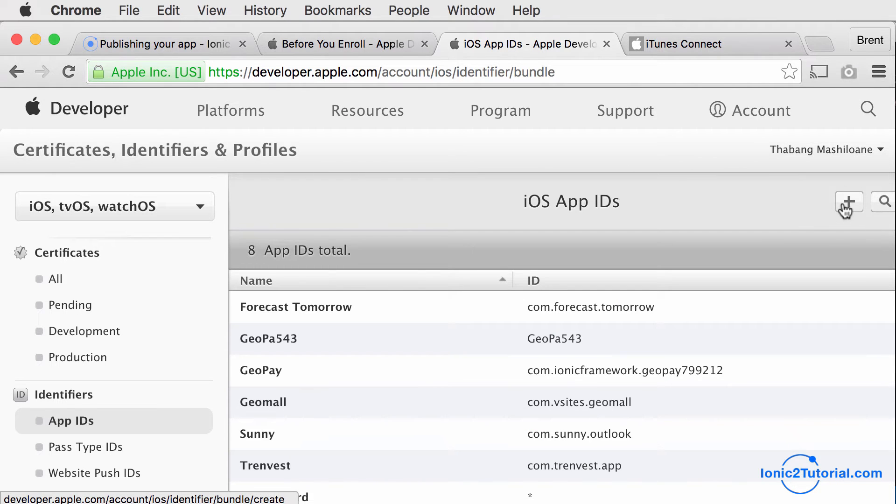
{"action": "mouse_move", "coordinate": [846, 204]}
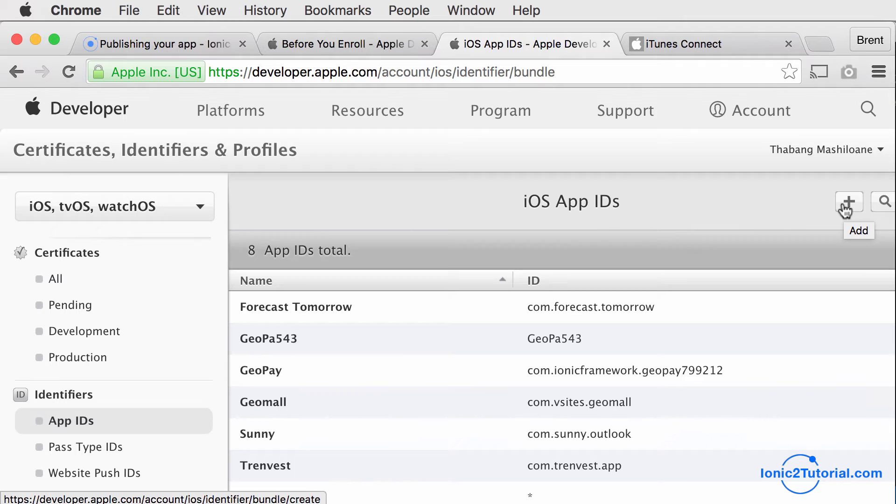
Register a new App ID named PickMeUp with explicit bundle ID com.pickmeup.app.
{"action": "left_click", "coordinate": [849, 203]}
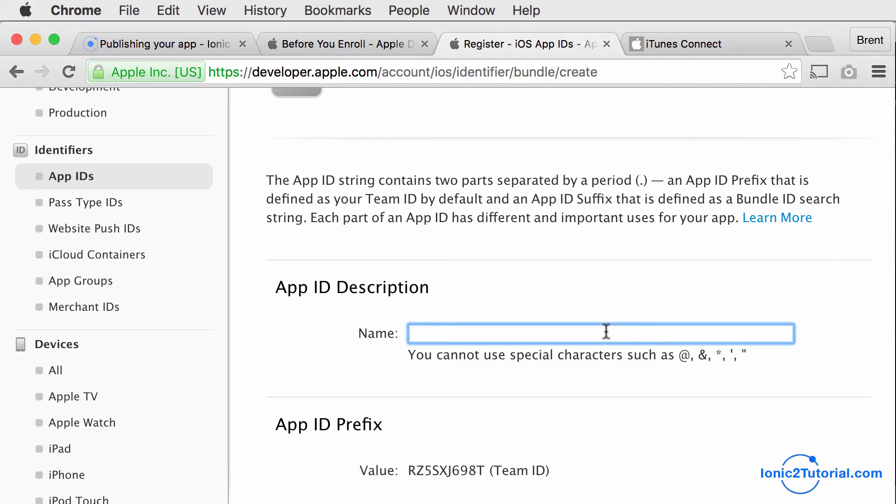
{"action": "type", "text": "PickMeUp"}
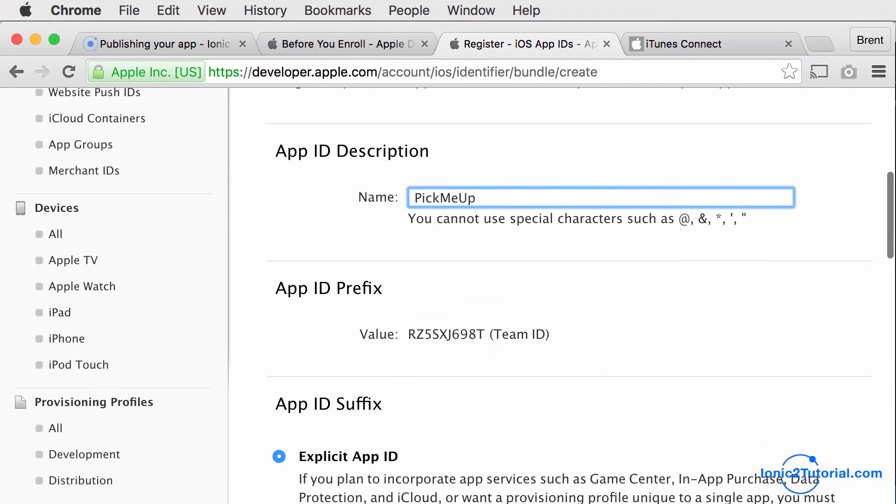
{"action": "scroll", "scroll_direction": "down", "scroll_amount": 3}
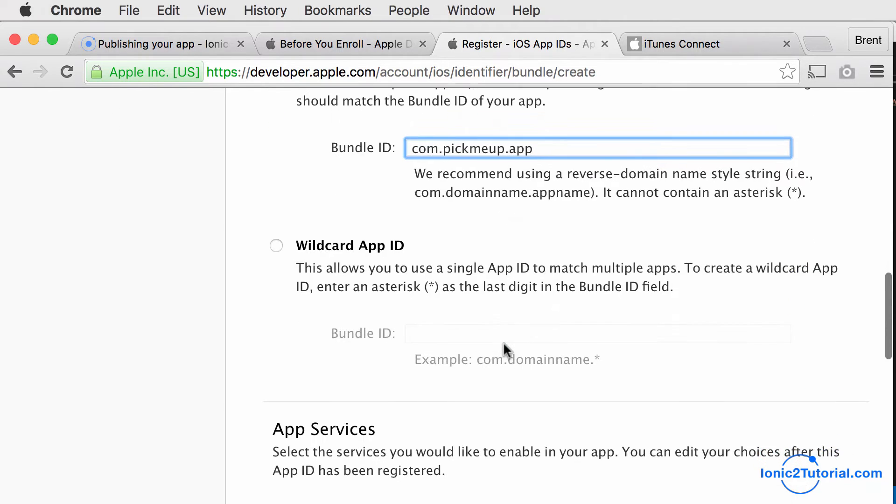
{"action": "scroll", "scroll_direction": "down", "scroll_amount": 3}
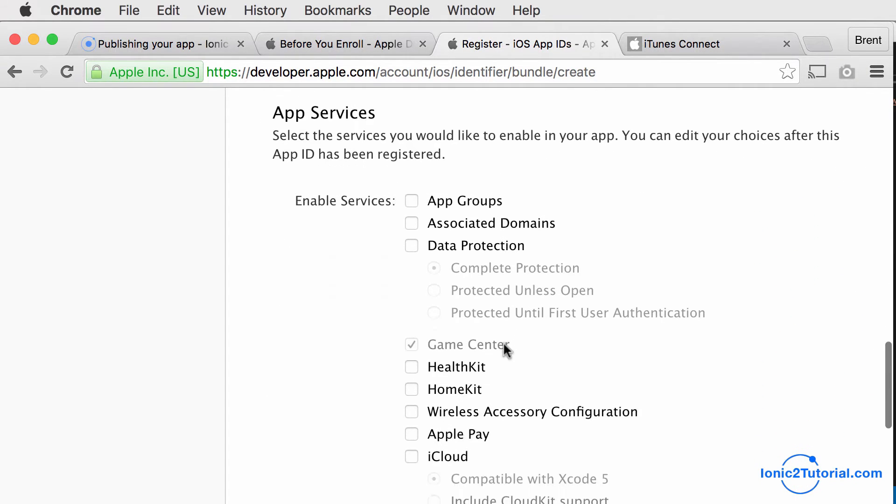
{"action": "scroll", "scroll_direction": "down", "scroll_amount": 3}
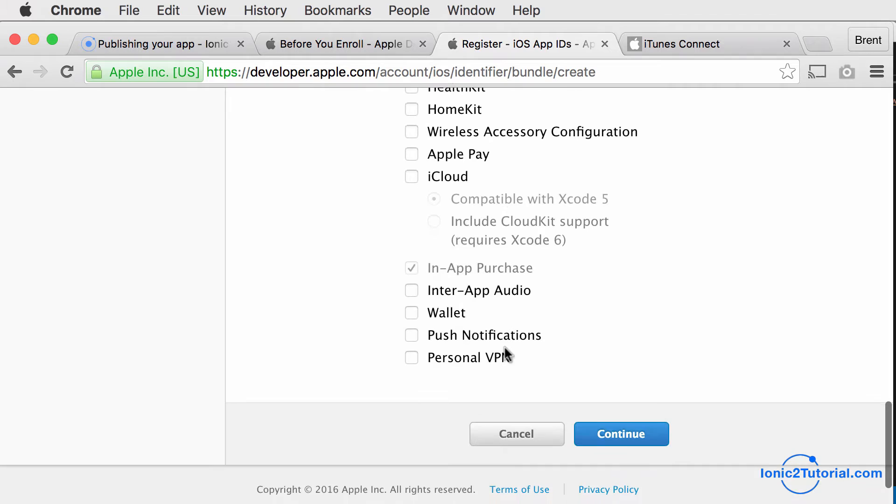
{"action": "left_click", "coordinate": [622, 434]}
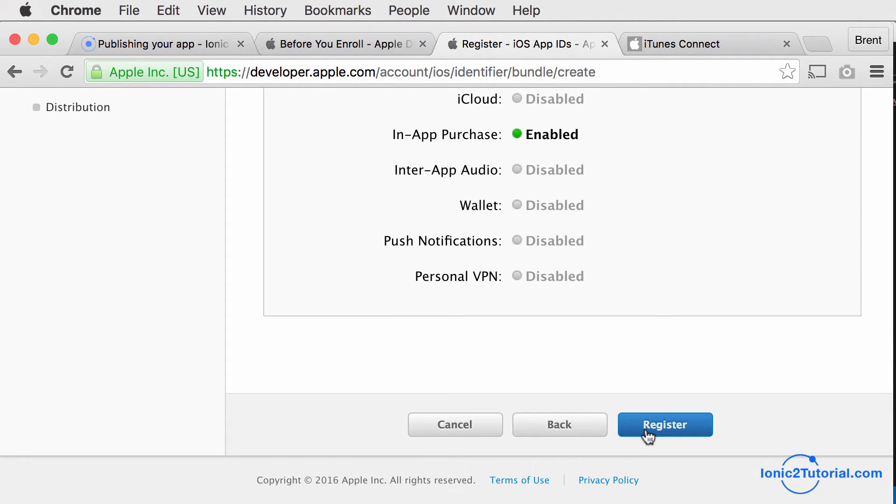
{"action": "left_click", "coordinate": [665, 425]}
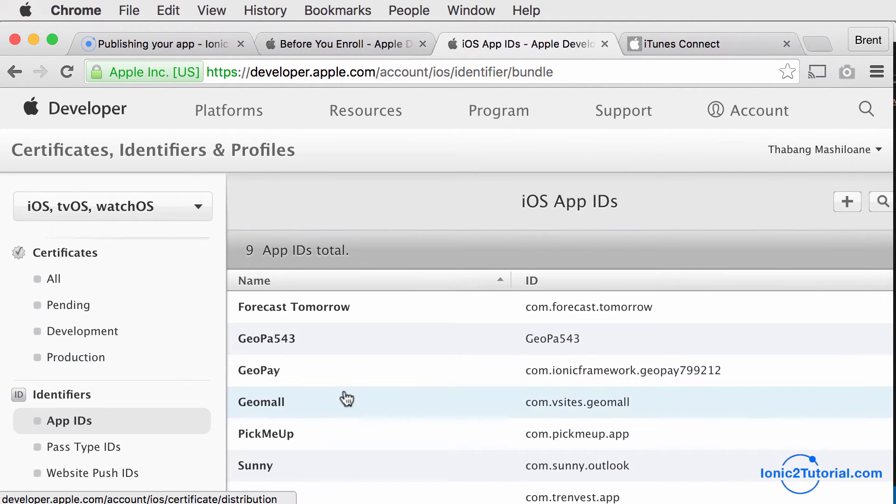
{"action": "scroll", "scroll_direction": "down", "scroll_amount": 3}
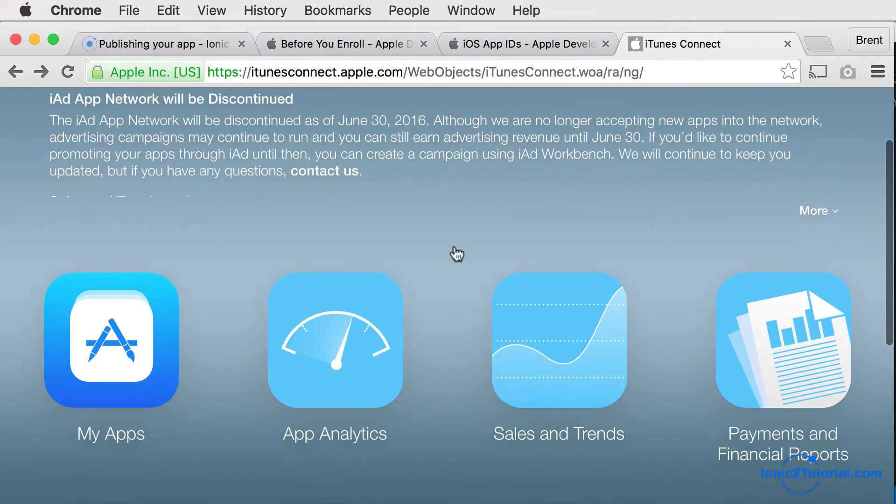
Start a new iOS app in My Apps linked to the com.pickmeup.app bundle ID.
{"action": "left_click", "coordinate": [110, 341]}
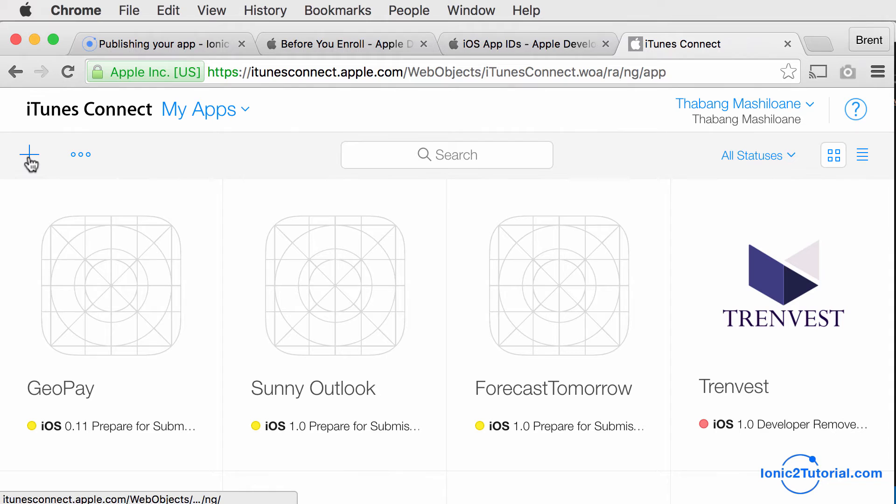
{"action": "left_click", "coordinate": [28, 153]}
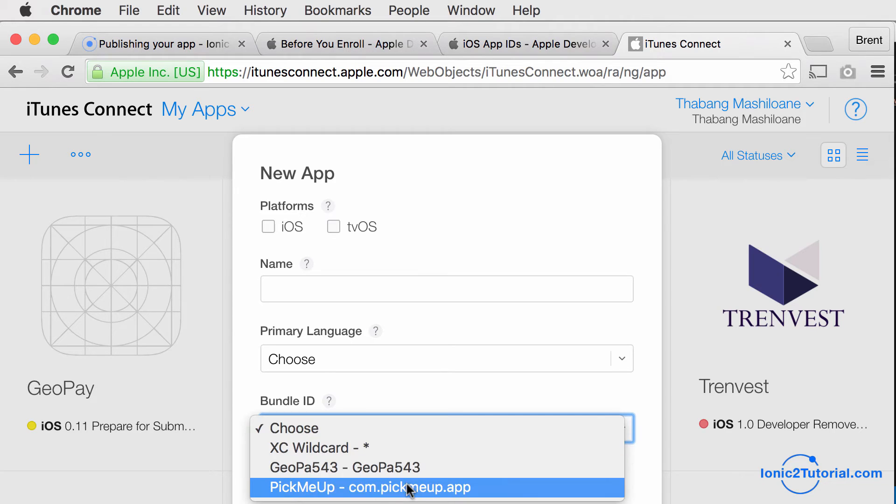
{"action": "left_click", "coordinate": [386, 487]}
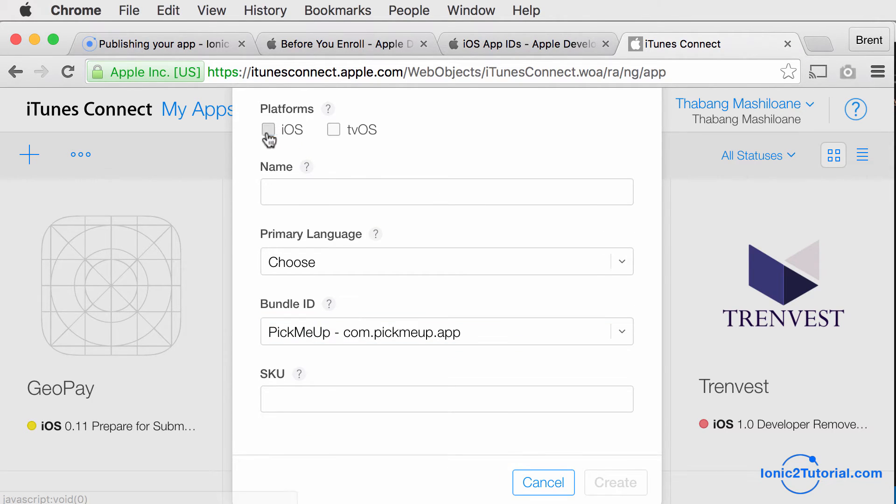
{"action": "left_click", "coordinate": [268, 130]}
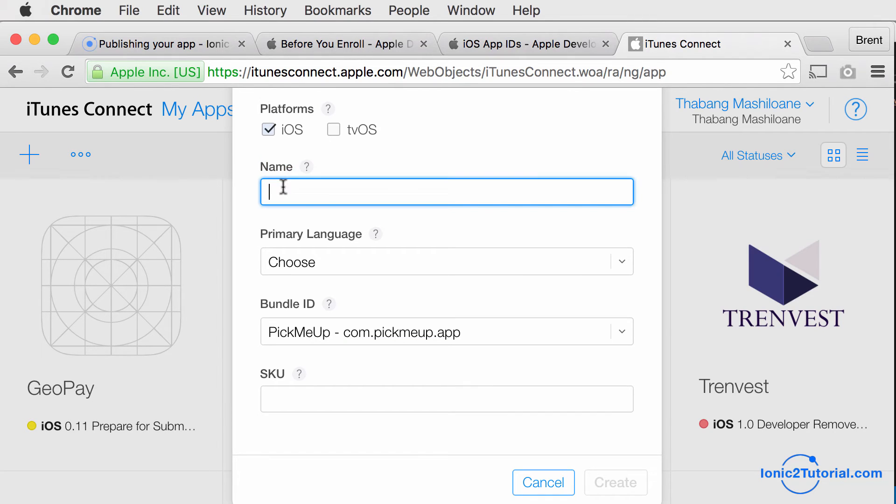
Name the app PickMeUp! with SKU ss-pickmeup and create it.
{"action": "type", "text": "PickMeUp"}
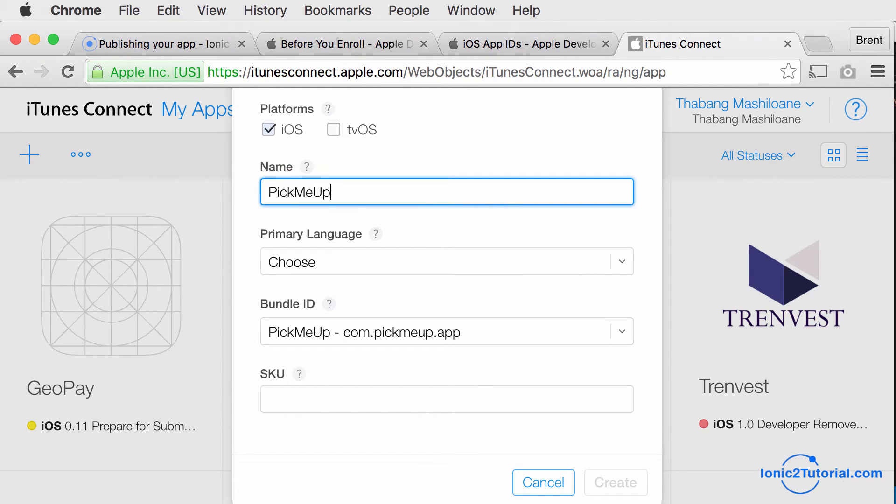
{"action": "left_click", "coordinate": [441, 263]}
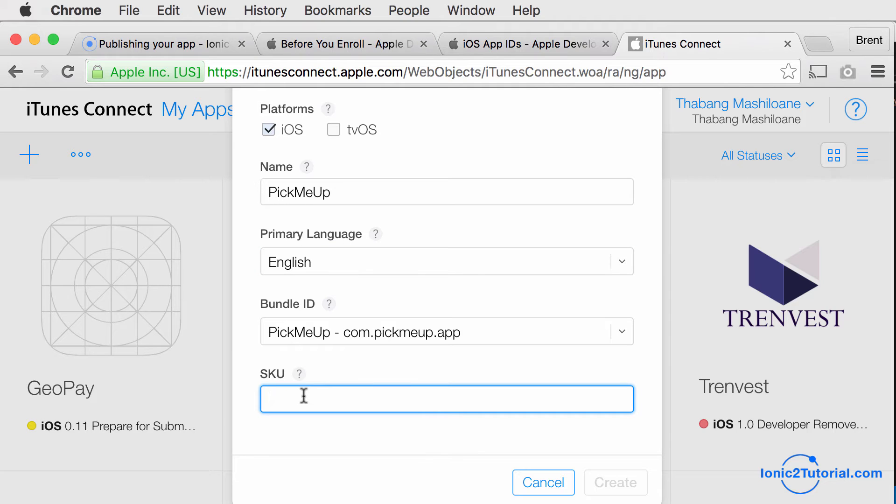
{"action": "type", "text": "ss-pickmeup"}
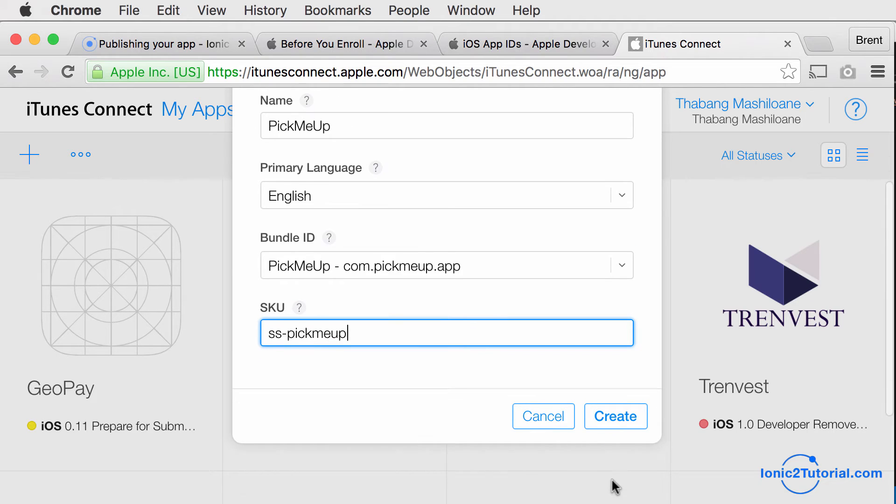
{"action": "left_click", "coordinate": [615, 416]}
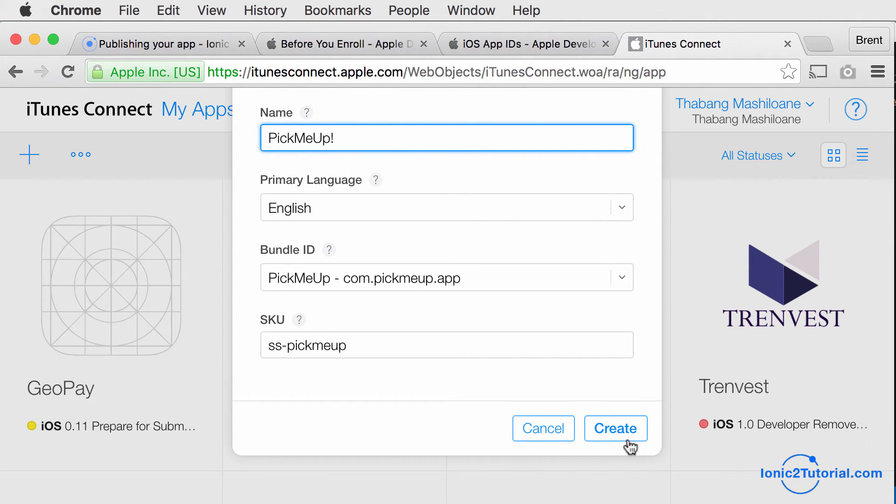
{"action": "left_click", "coordinate": [615, 428]}
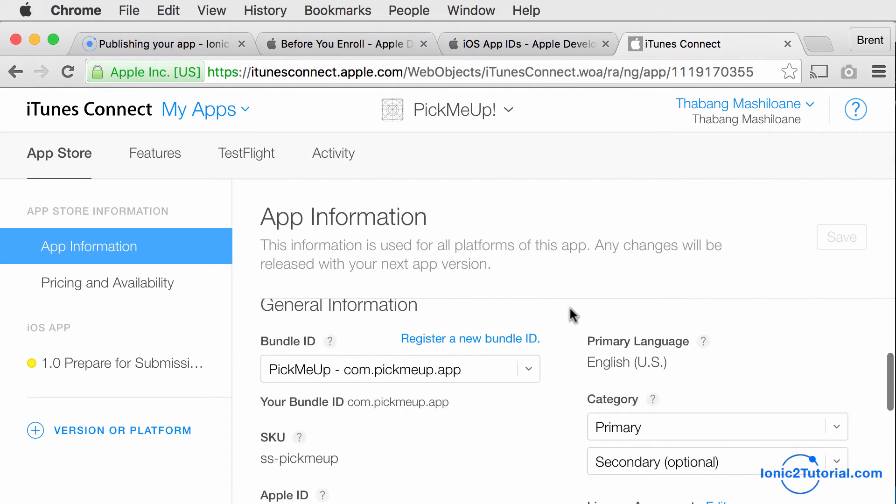
{"action": "scroll", "scroll_direction": "down", "scroll_amount": 3}
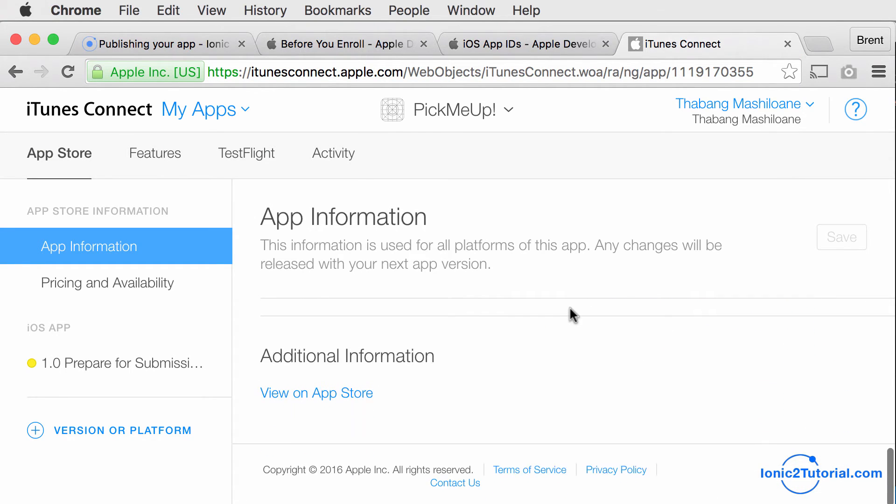
{"action": "scroll", "scroll_direction": "down", "scroll_amount": 3}
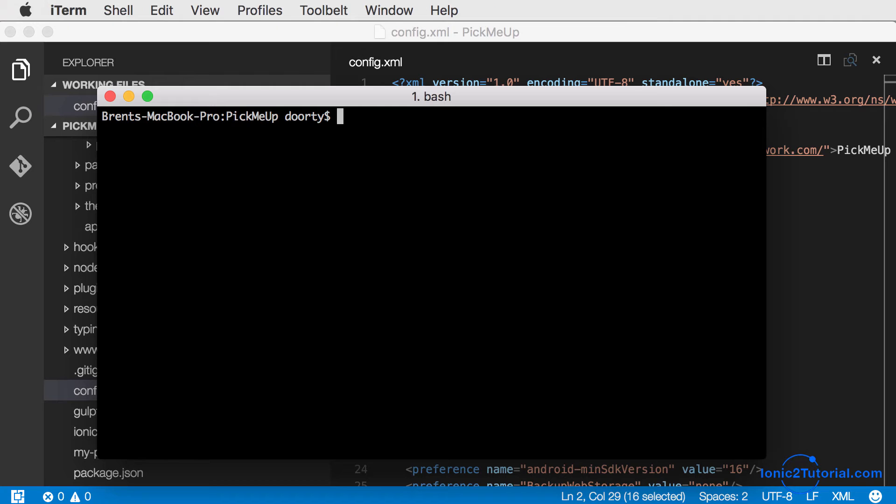
Run ionic build ios in iTerm and open the generated PickMeUp.xcodeproj in Xcode.
{"action": "type", "text": "ionic buil"}
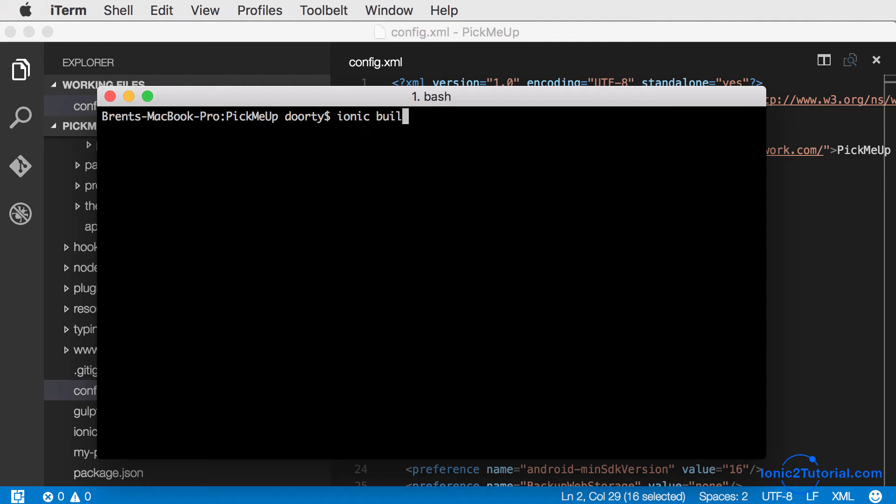
{"action": "type", "text": "d ios --r"}
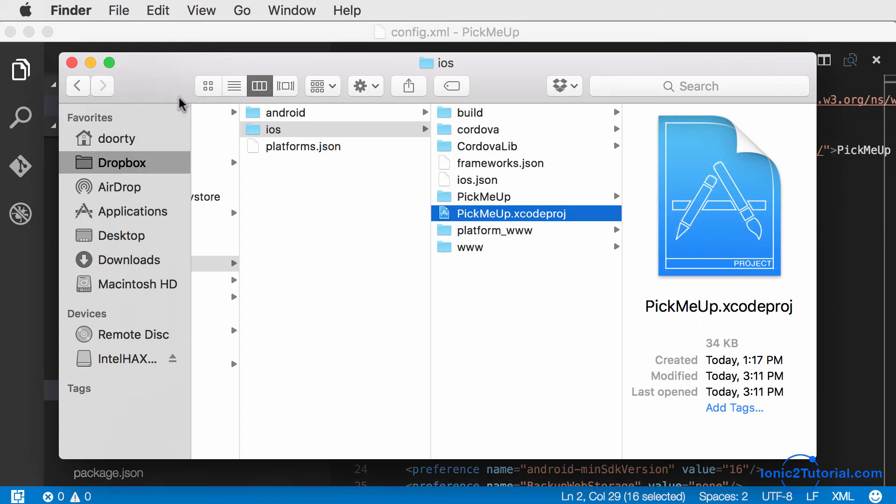
{"action": "mouse_move", "coordinate": [488, 224]}
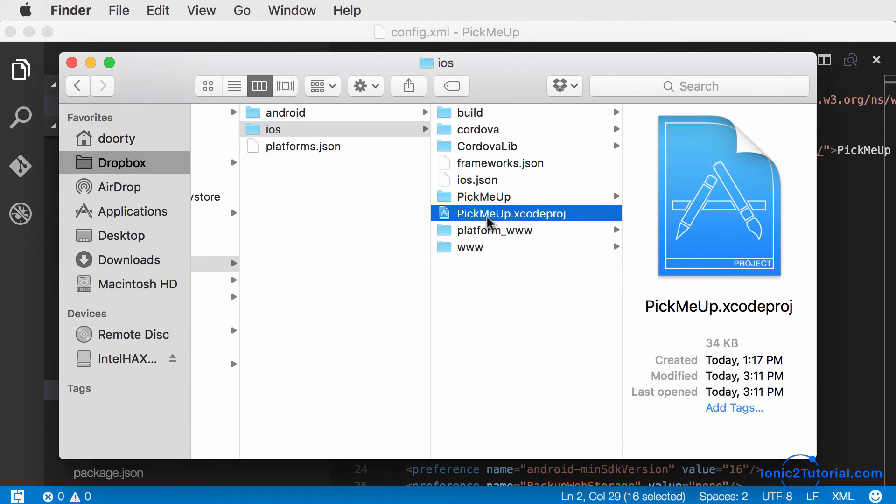
{"action": "double_click", "coordinate": [511, 213]}
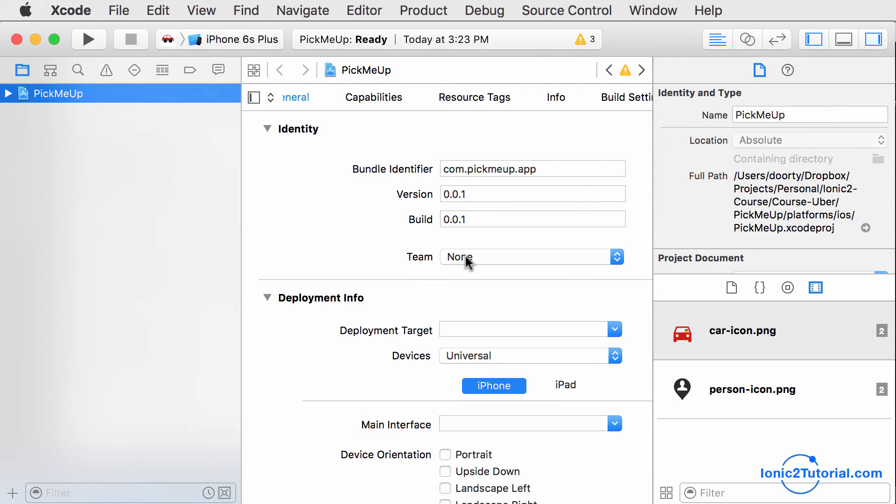
Target a Generic iOS Device and archive PickMeUp via Product > Archive.
{"action": "left_click", "coordinate": [423, 10]}
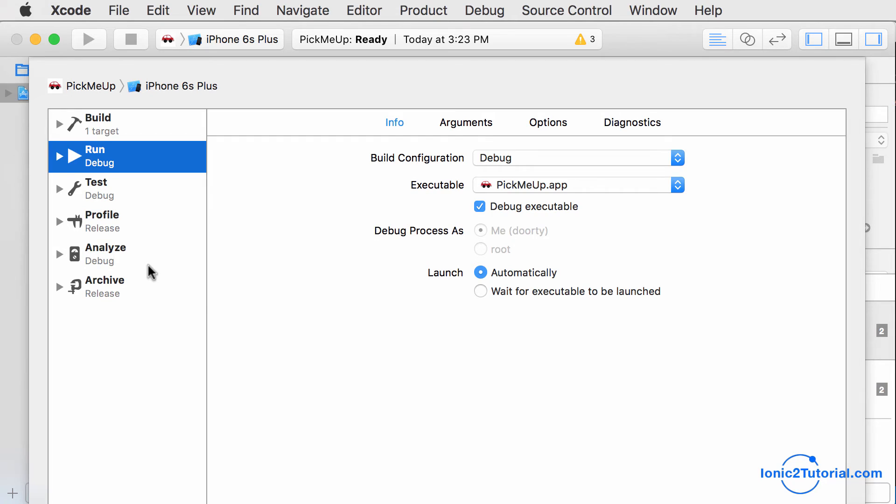
{"action": "left_click", "coordinate": [105, 287]}
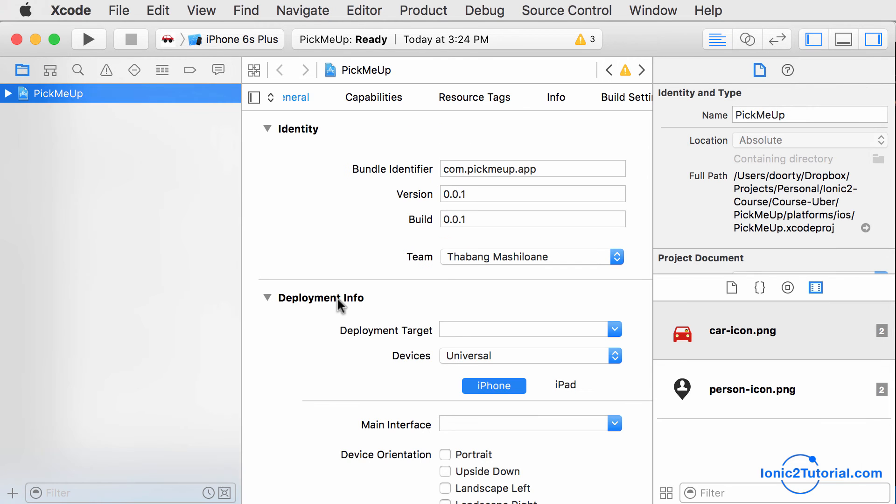
{"action": "left_click", "coordinate": [237, 40]}
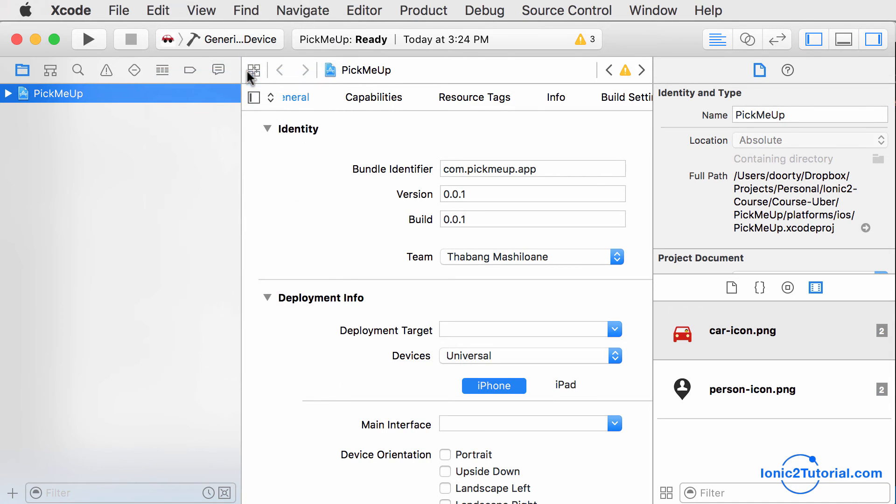
{"action": "mouse_move", "coordinate": [433, 15]}
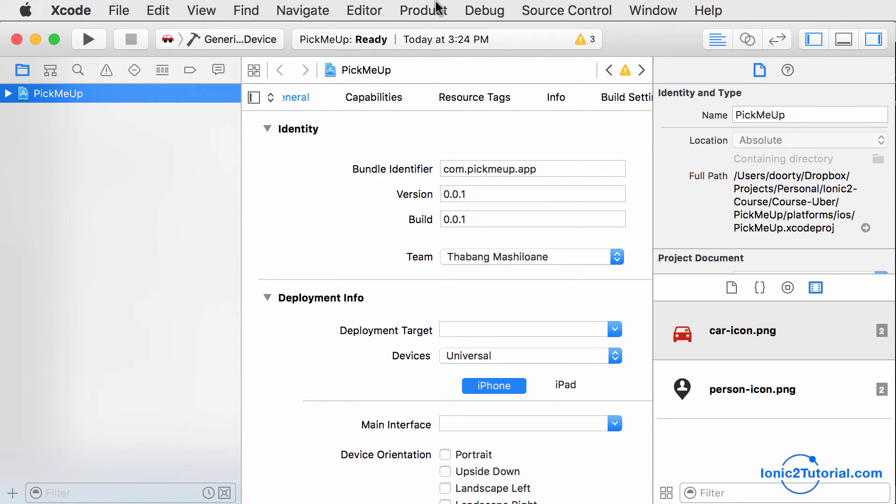
{"action": "left_click", "coordinate": [423, 11]}
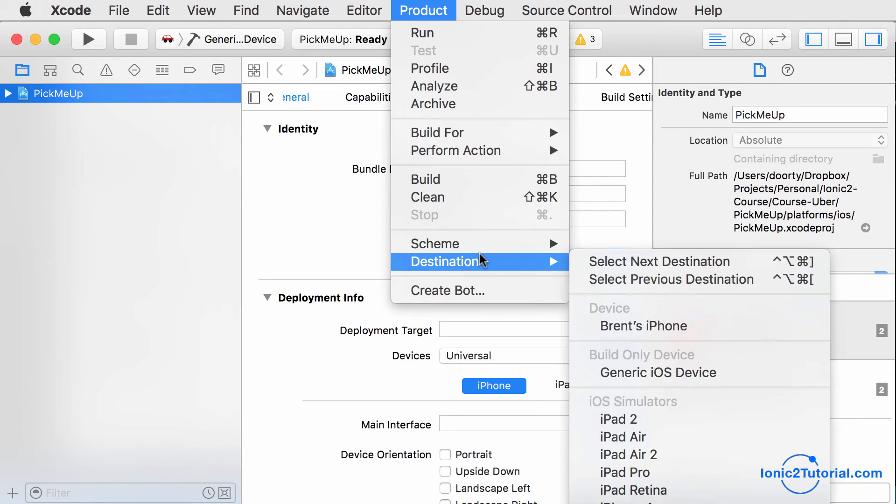
{"action": "mouse_move", "coordinate": [494, 114]}
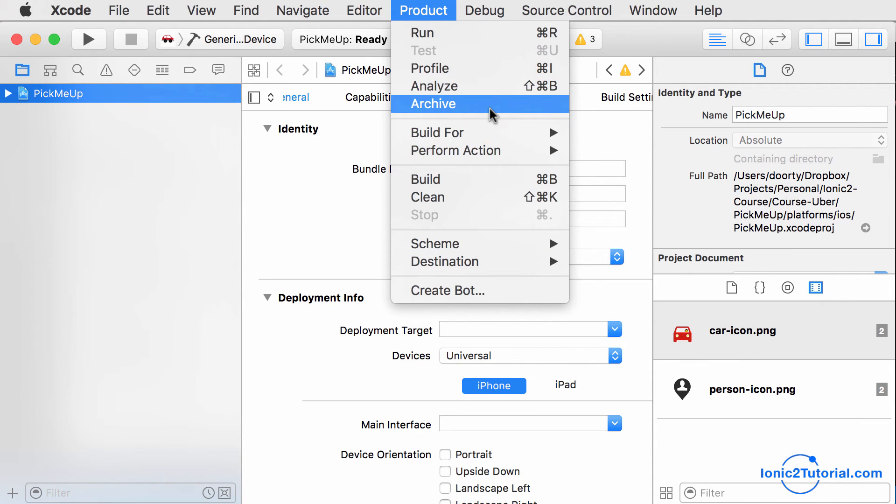
{"action": "left_click", "coordinate": [433, 104]}
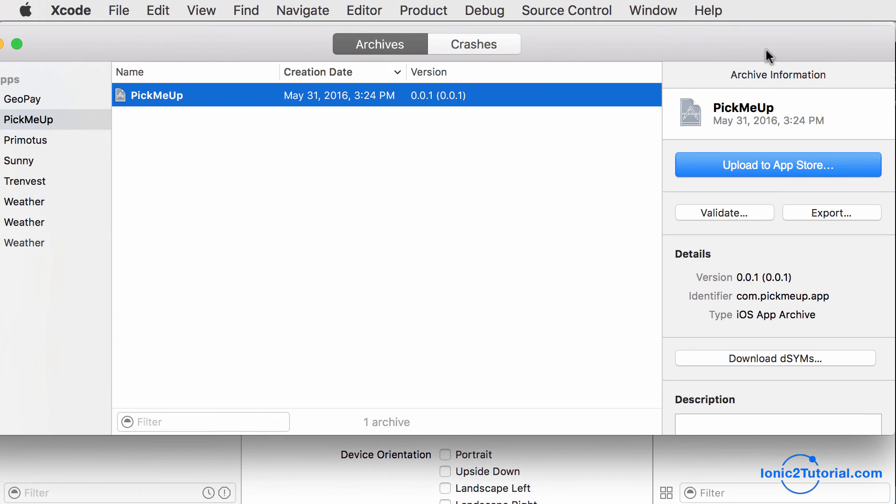
{"action": "mouse_move", "coordinate": [778, 166]}
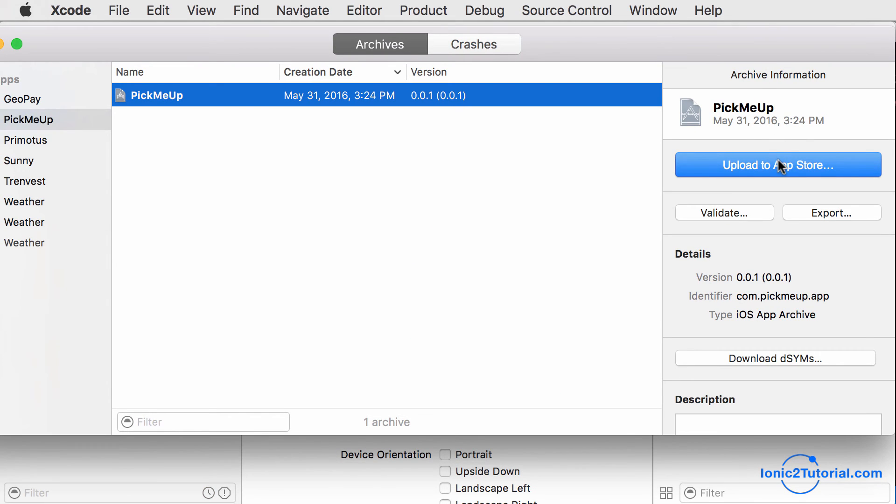
Upload the PickMeUp archive to the App Store with Thabang Mashiloane's team for provisioning.
{"action": "left_click", "coordinate": [778, 166]}
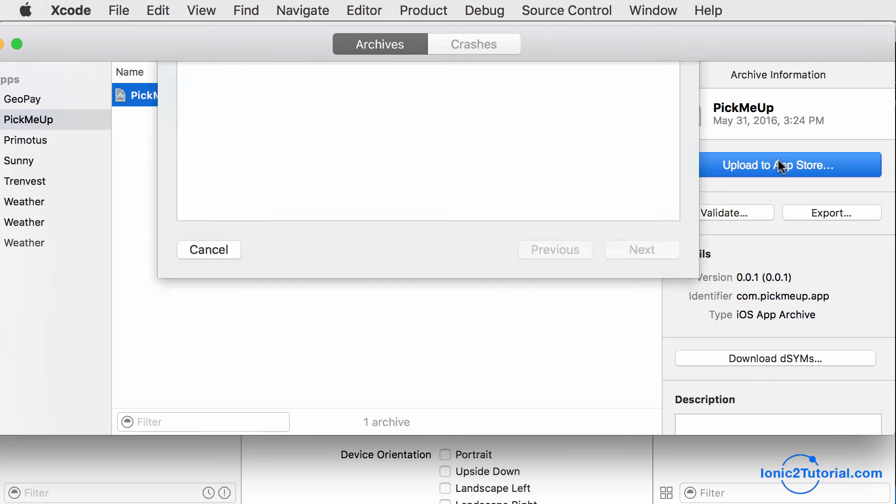
{"action": "left_click", "coordinate": [791, 164]}
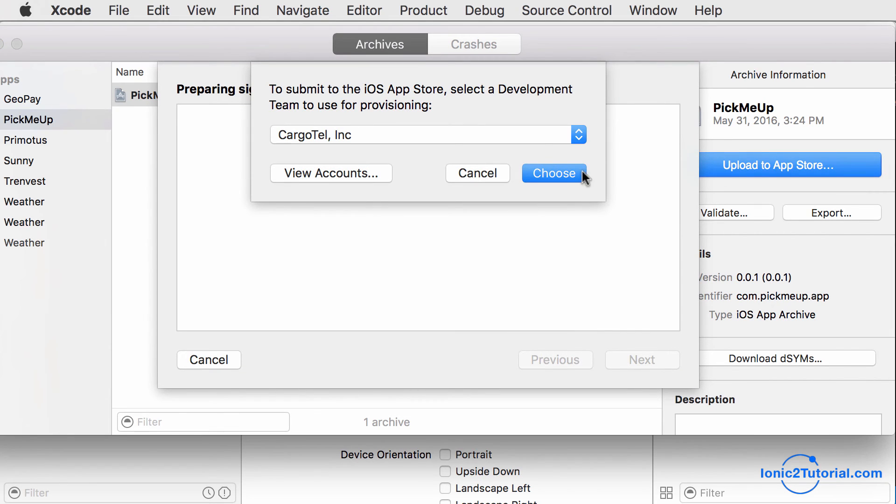
{"action": "left_click", "coordinate": [578, 135]}
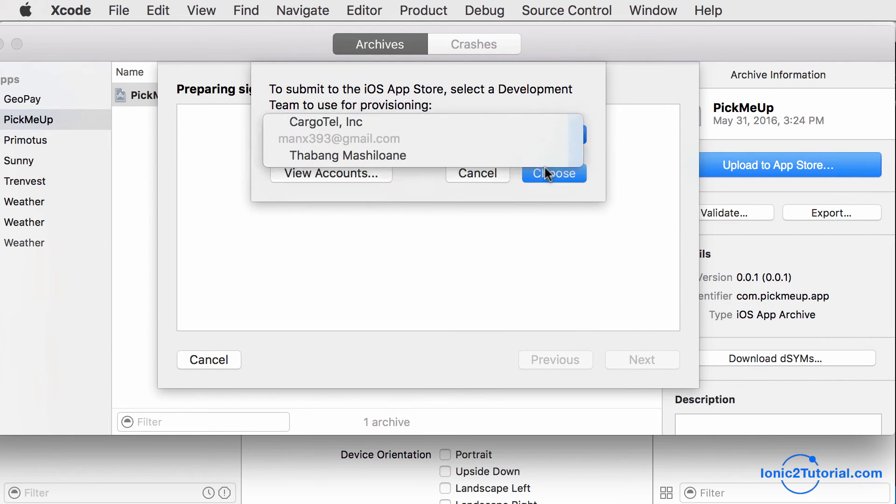
{"action": "left_click", "coordinate": [554, 174]}
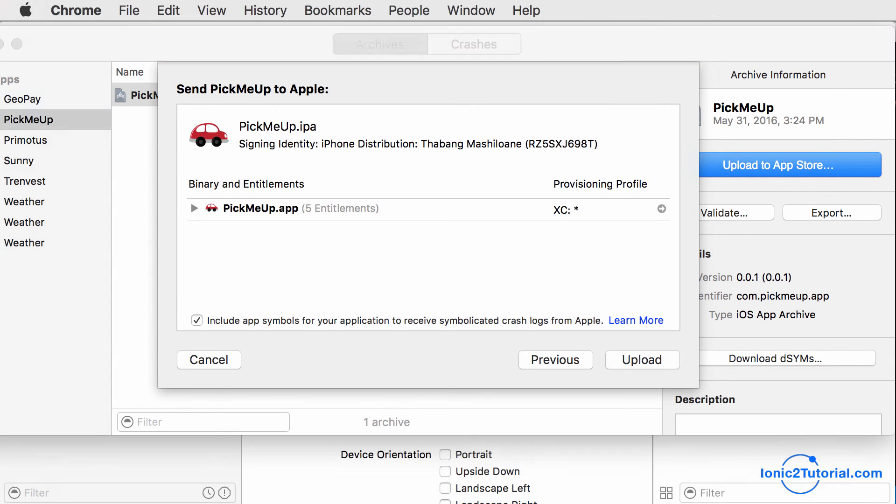
{"action": "mouse_move", "coordinate": [657, 402]}
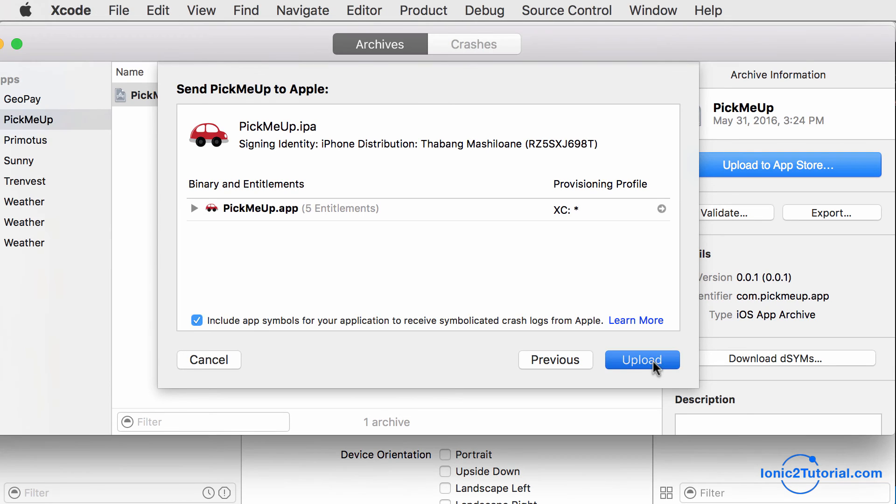
{"action": "left_click", "coordinate": [643, 360]}
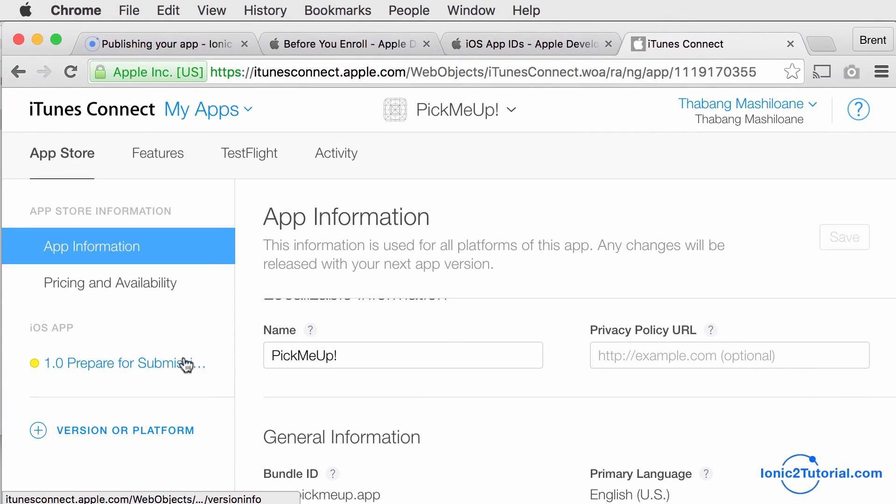
Open iOS App 1.0 Prepare for Submission and show the Add Build list in the Build section.
{"action": "left_click", "coordinate": [123, 363]}
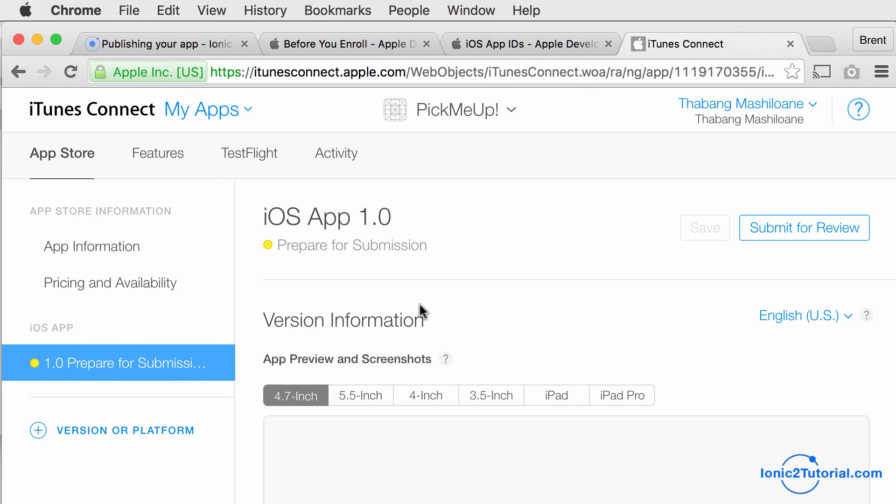
{"action": "scroll", "scroll_direction": "down", "scroll_amount": 3}
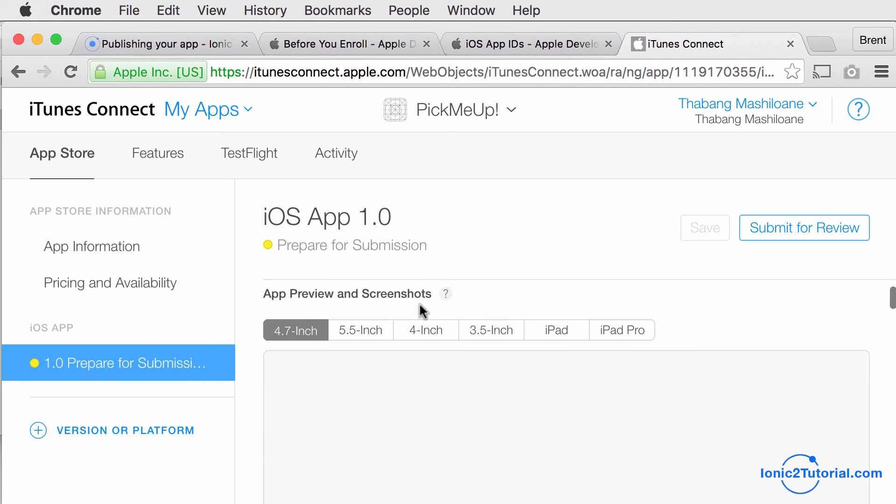
{"action": "scroll", "scroll_direction": "down", "scroll_amount": 3}
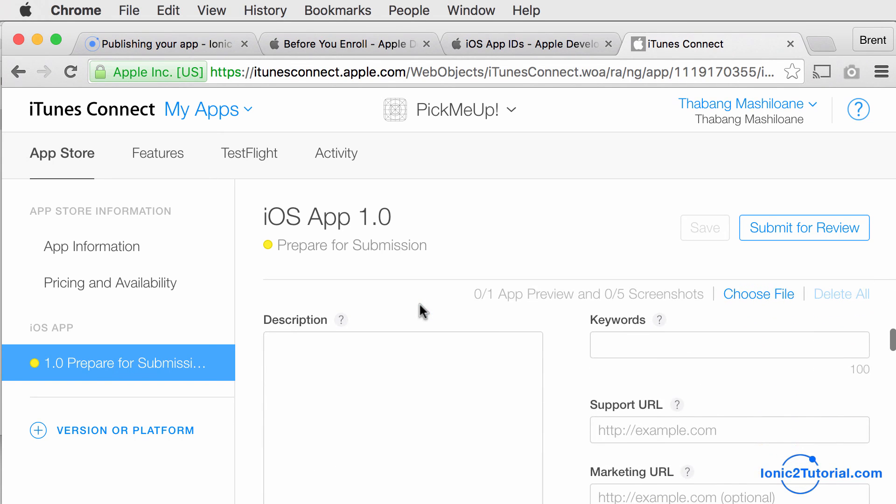
{"action": "scroll", "scroll_direction": "down", "scroll_amount": 3}
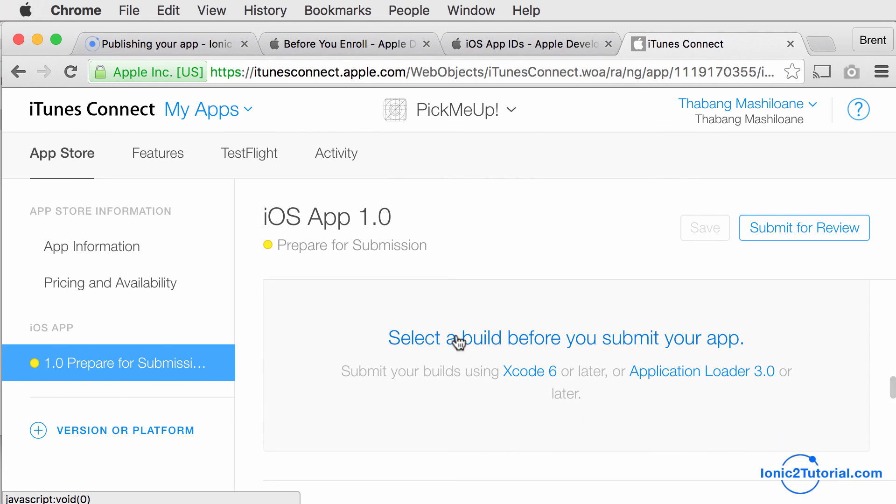
{"action": "left_click", "coordinate": [458, 339]}
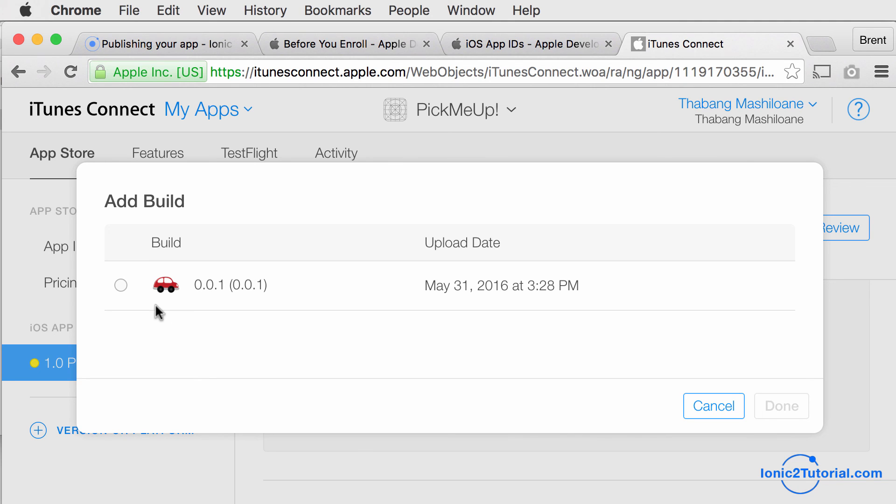
Attach build 0.0.1 (0.0.1) to version 1.0 and save the version page.
{"action": "left_click", "coordinate": [120, 286]}
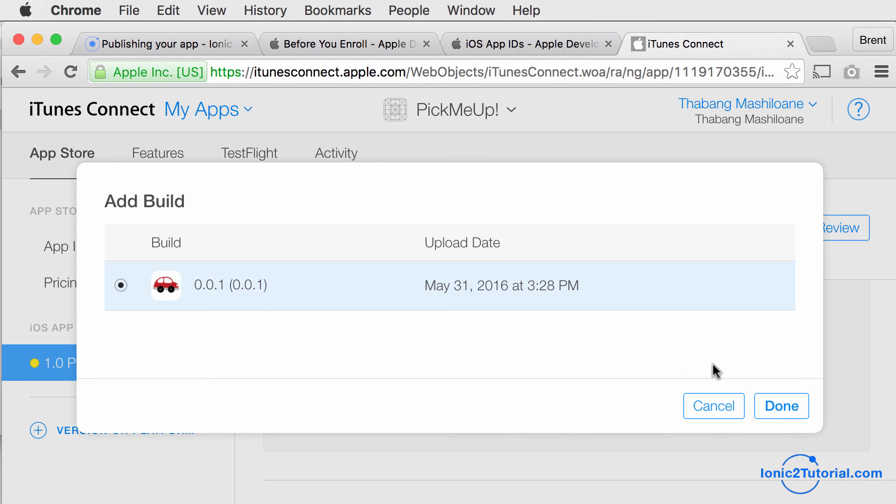
{"action": "left_click", "coordinate": [781, 406]}
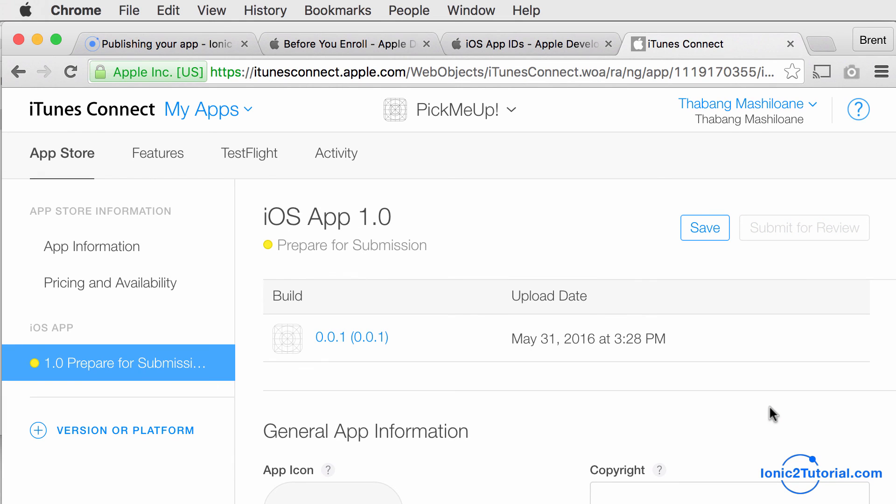
{"action": "mouse_move", "coordinate": [705, 253]}
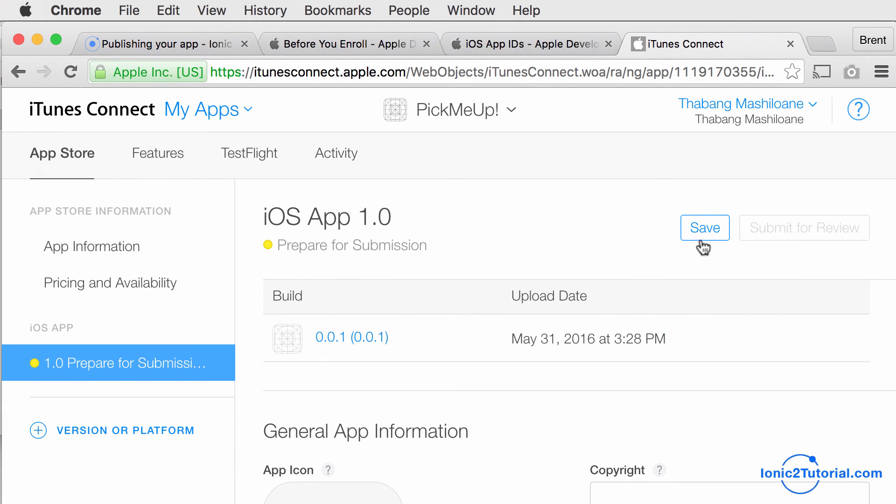
{"action": "left_click", "coordinate": [705, 228]}
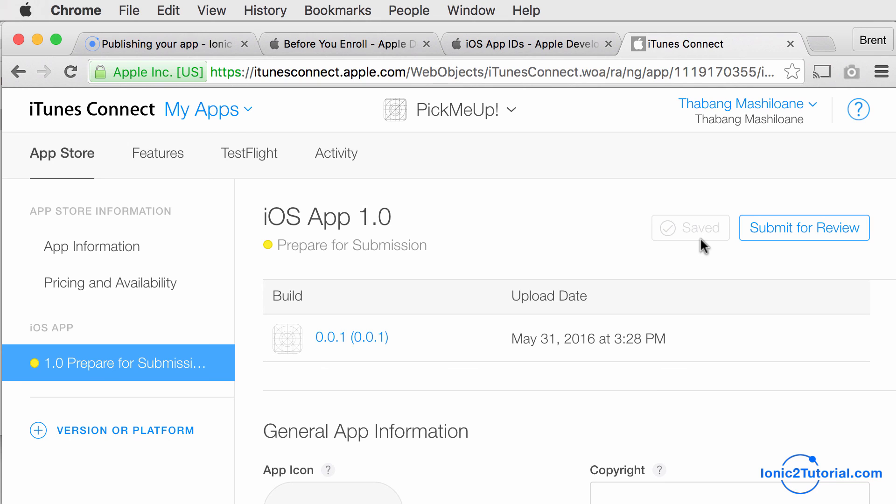
{"action": "scroll", "scroll_direction": "down", "scroll_amount": 3}
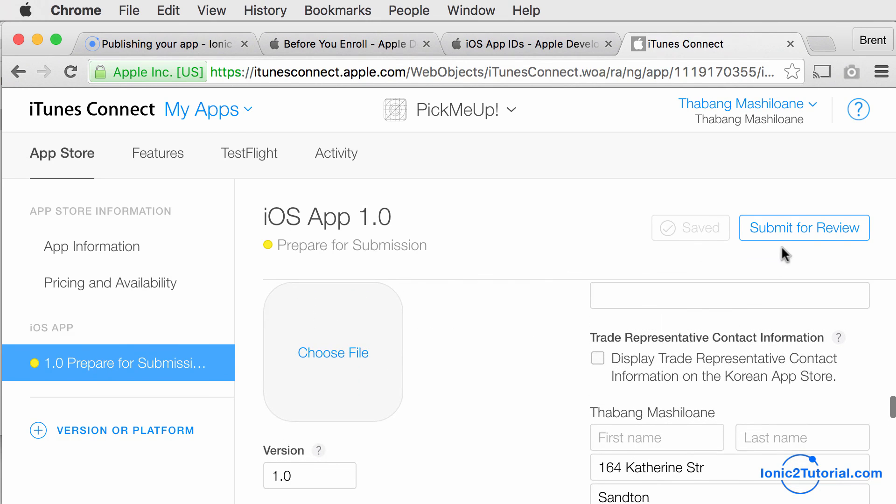